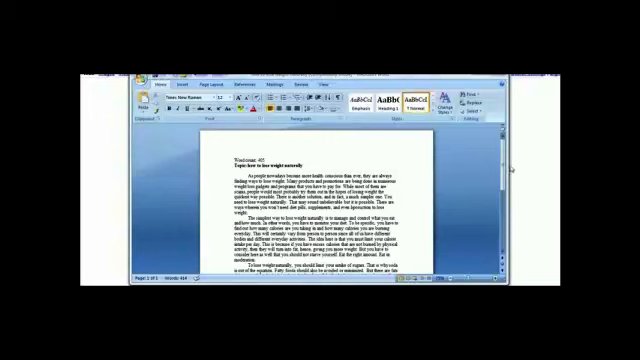
Step: Scroll down the 'how to lose weight naturally' article in Word to its body paragraphs
scroll(down, 3)
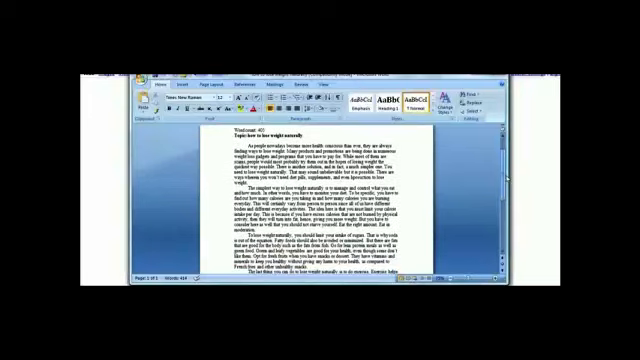
scroll(down, 3)
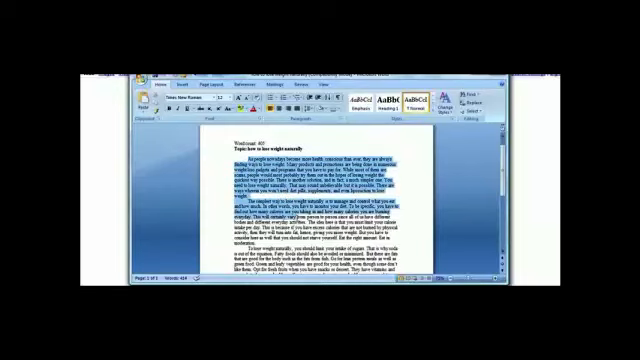
Step: Break the pasted weight-loss article in Notepad into one sentence per line
scroll(down, 3)
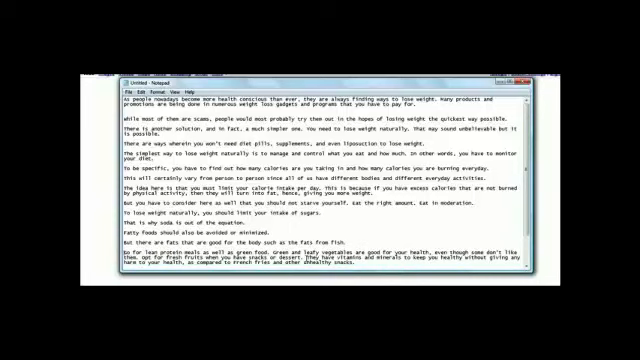
scroll(down, 3)
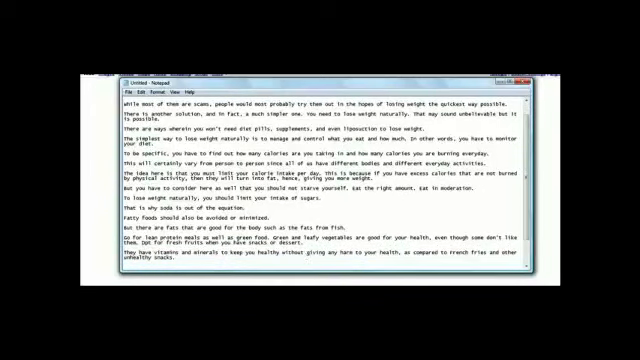
scroll(down, 3)
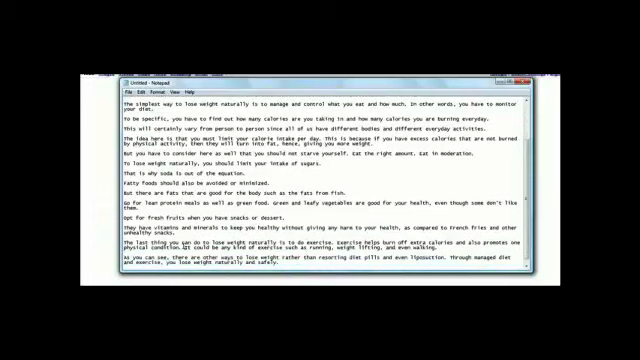
scroll(down, 3)
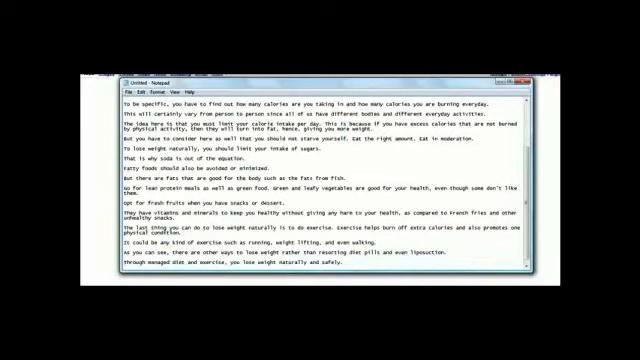
scroll(up, 3)
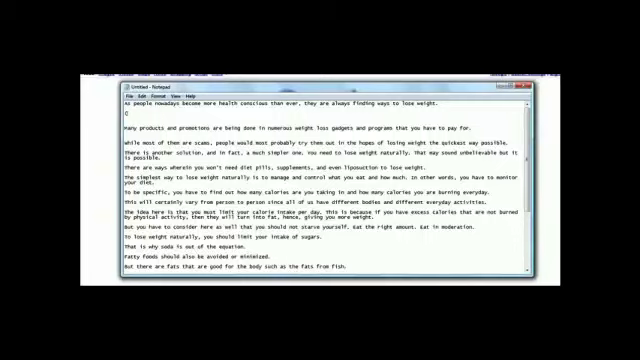
Step: Type the parenthesised rewording 'More and more people are becoming…' beneath the first sentence
text(More and more pe)
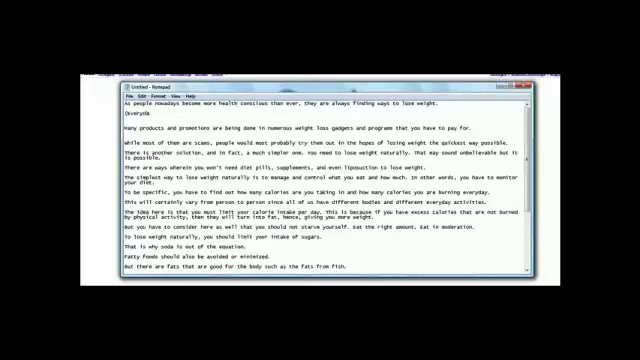
text(m)
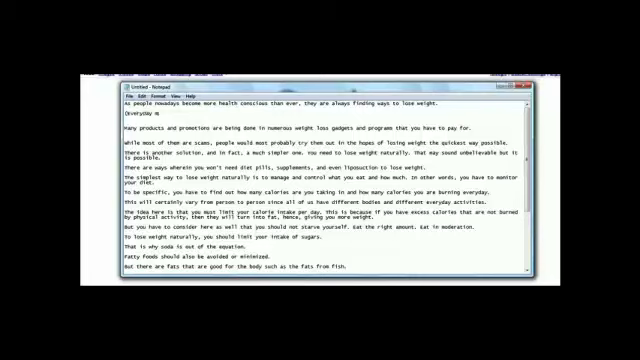
text(ore people are :)
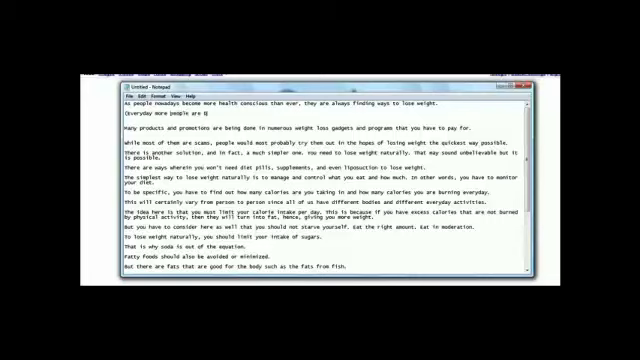
text(becoming more aware of their health, and are discovering)
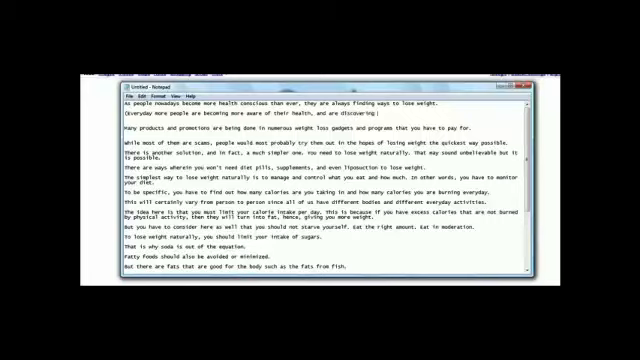
text(methods to lose weight.)
click(326, 137)
text((It seems a)
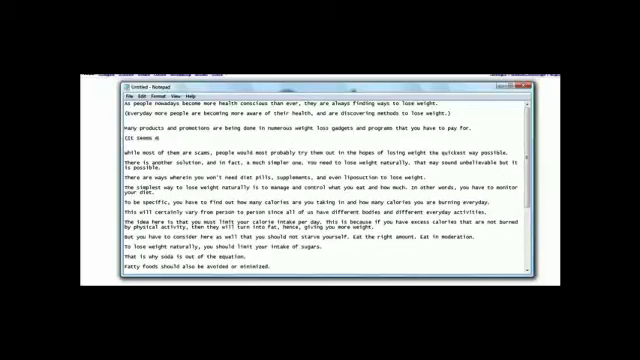
Step: Finish the '…everywhere you turn.)' rewording and add one about people trying almost anything
text(everywhere you turn.))
text((People a)
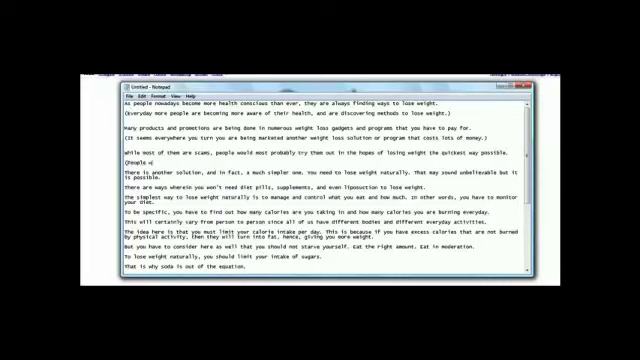
text(will try almost anything to lose weig)
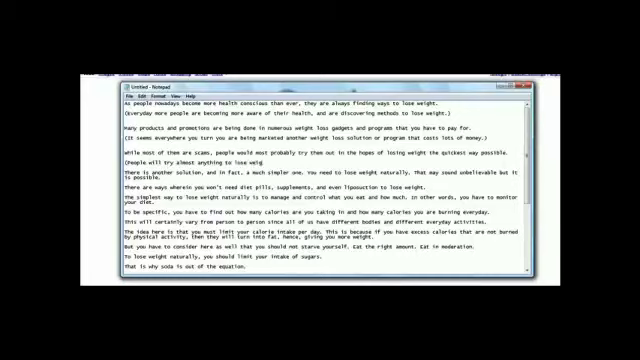
text(as quickly as possible.))
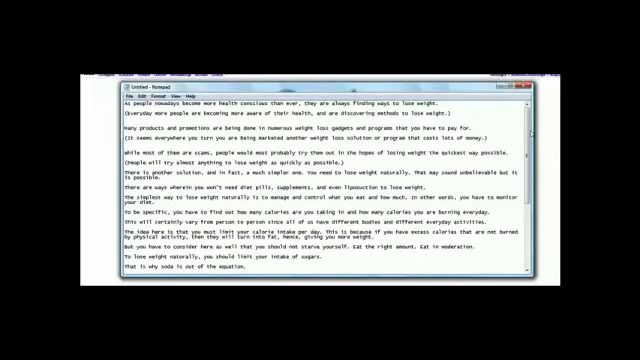
scroll(down, 3)
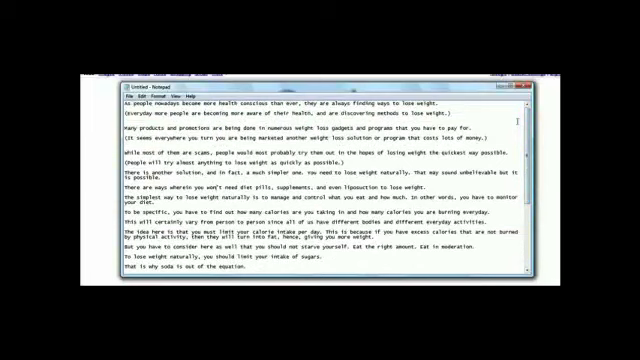
click(128, 84)
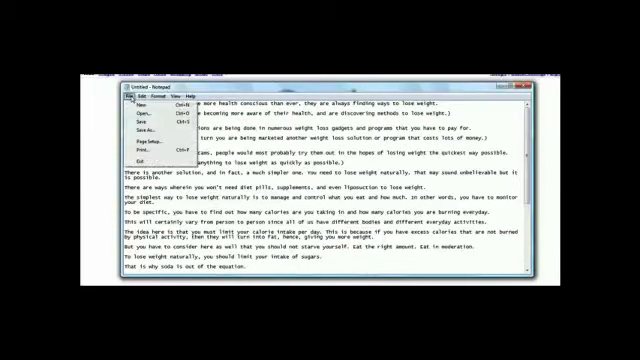